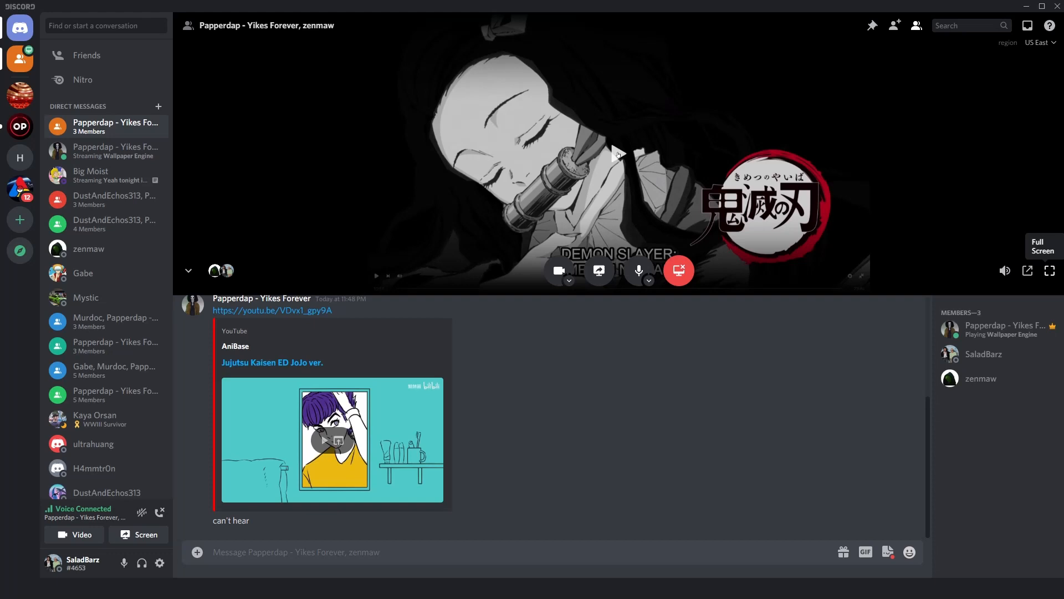
mouse_move(575, 244)
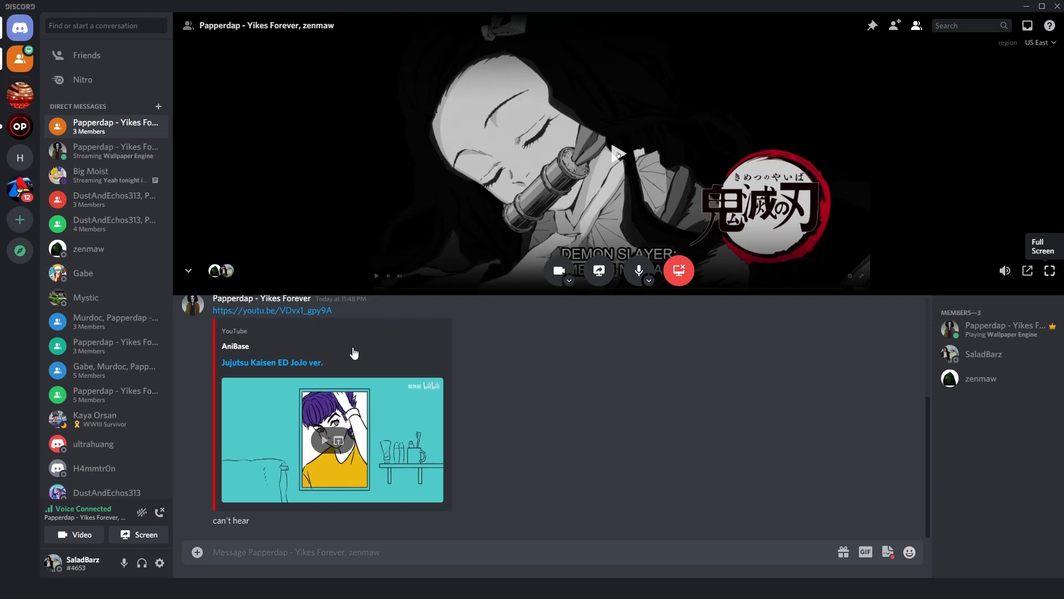
mouse_move(57, 246)
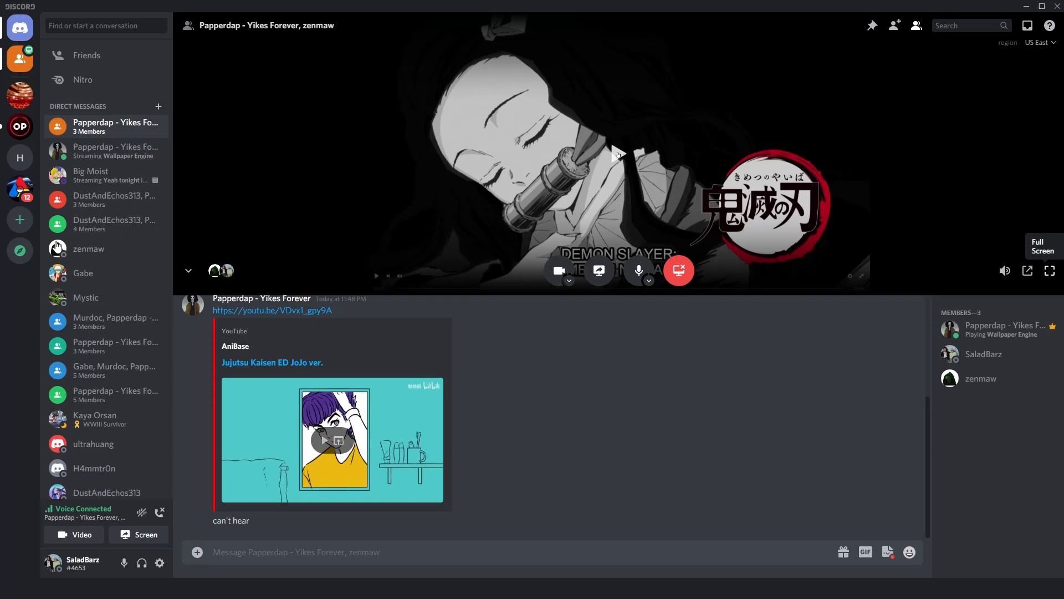
mouse_move(218, 293)
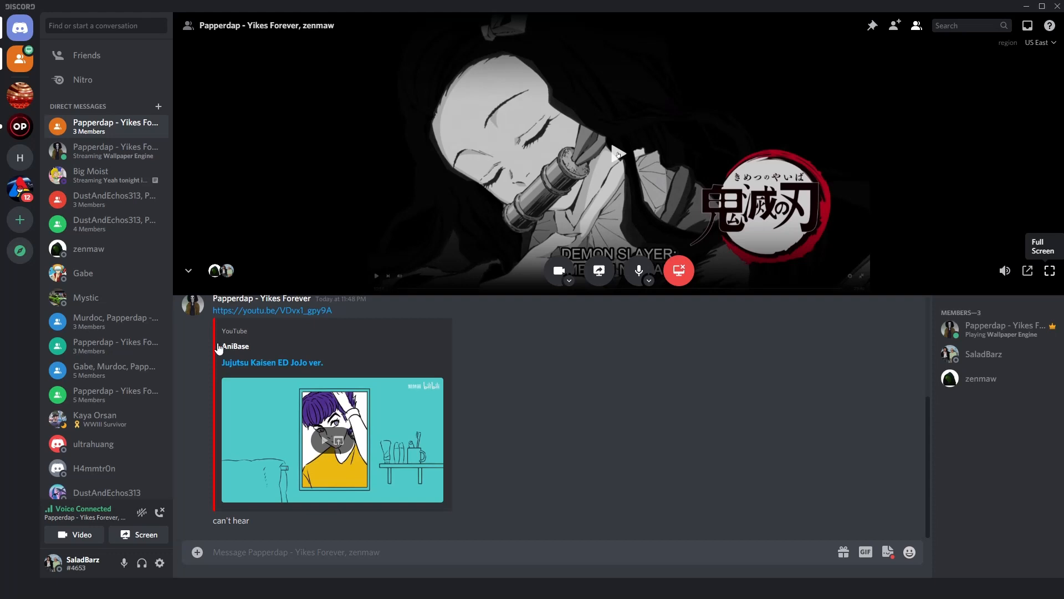
mouse_move(626, 367)
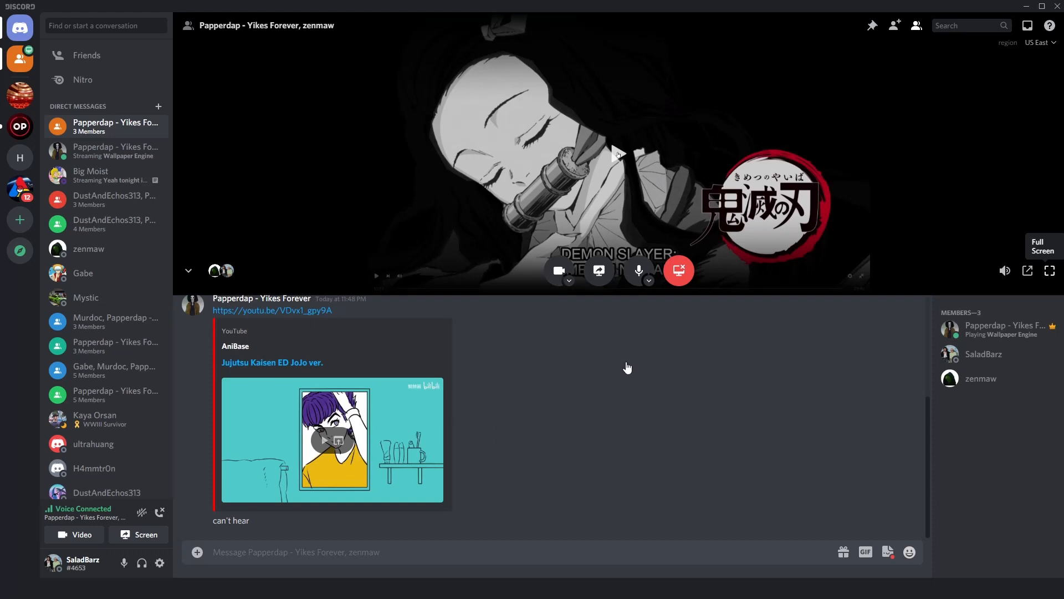
mouse_move(477, 327)
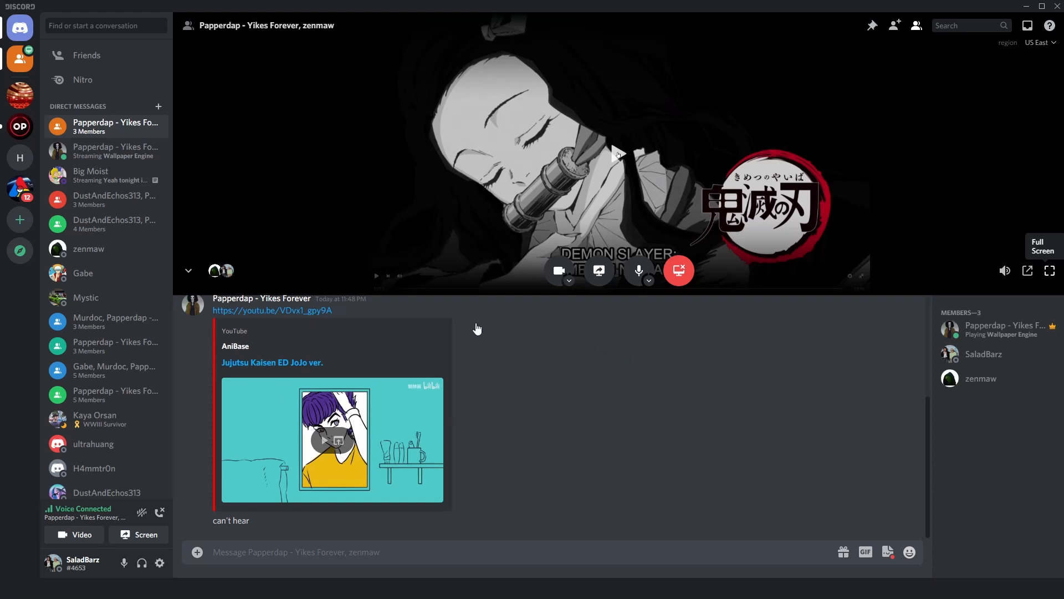
mouse_move(477, 329)
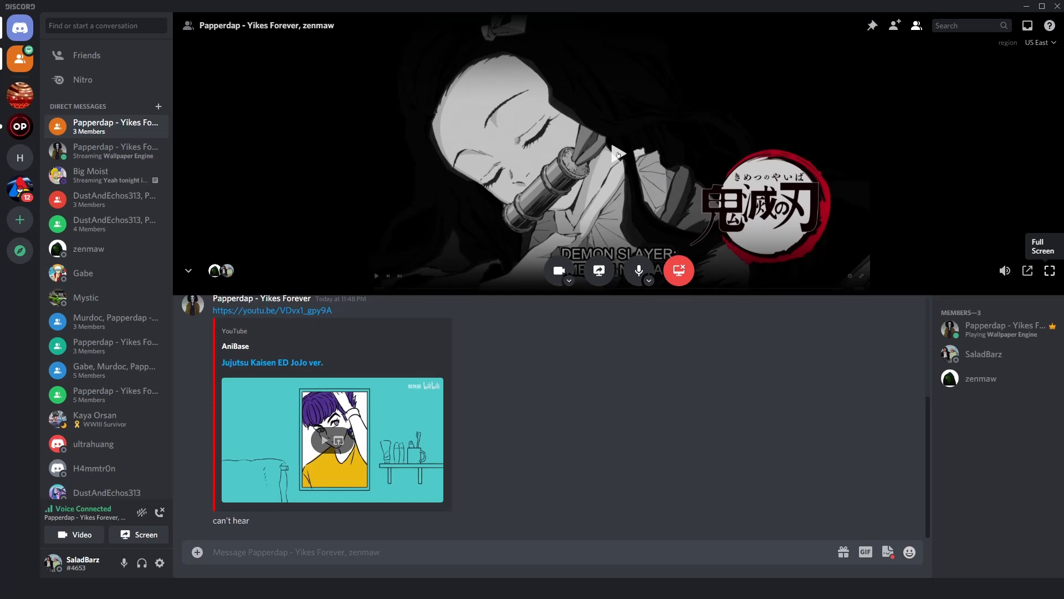
mouse_move(488, 373)
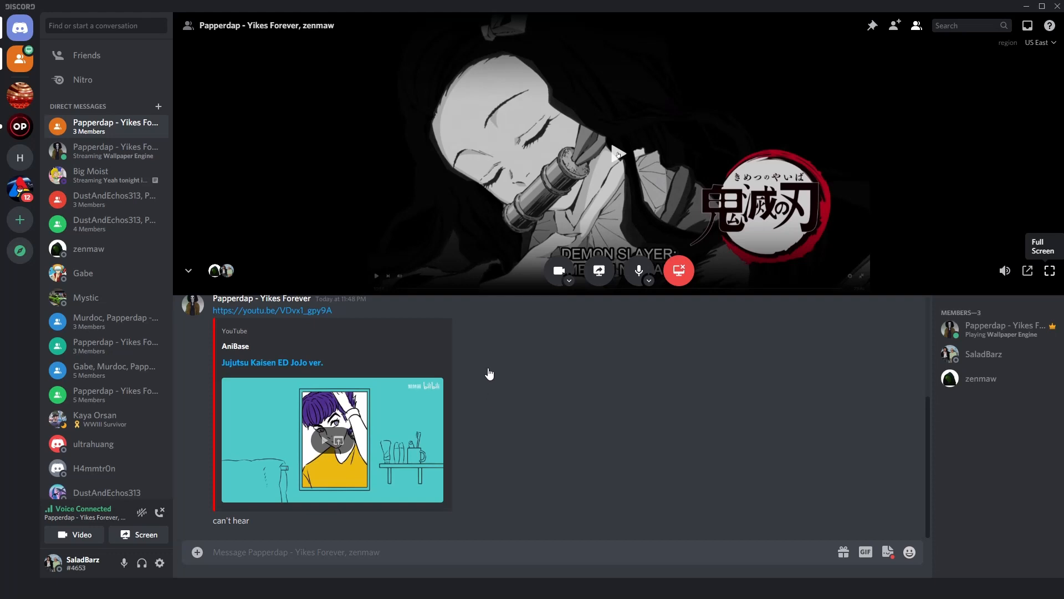
mouse_move(502, 366)
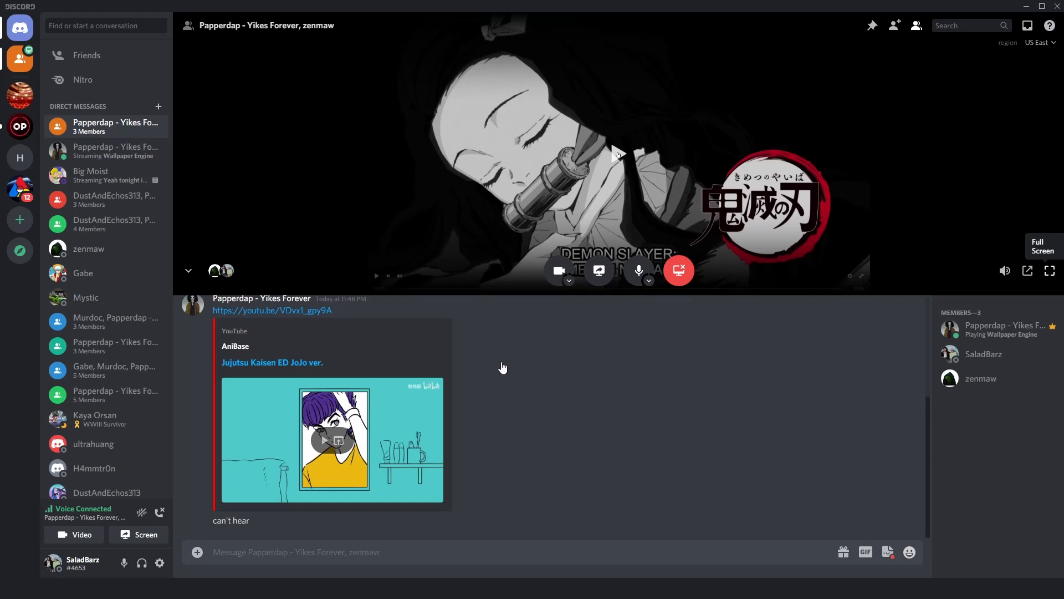
mouse_move(507, 373)
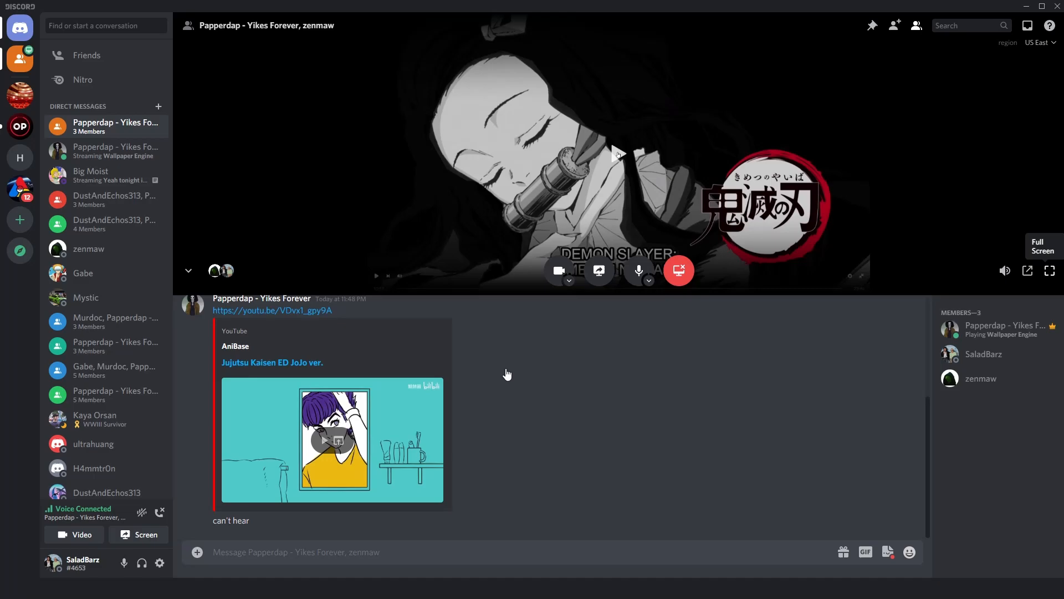